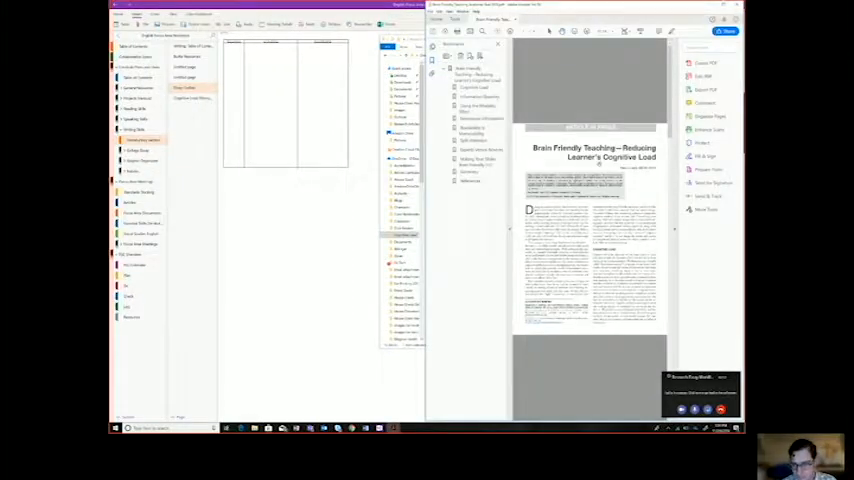
# - Print the Brain Friendly Teaching article into OneNote via the Send to OneNote printer
pyautogui.scroll(-3)
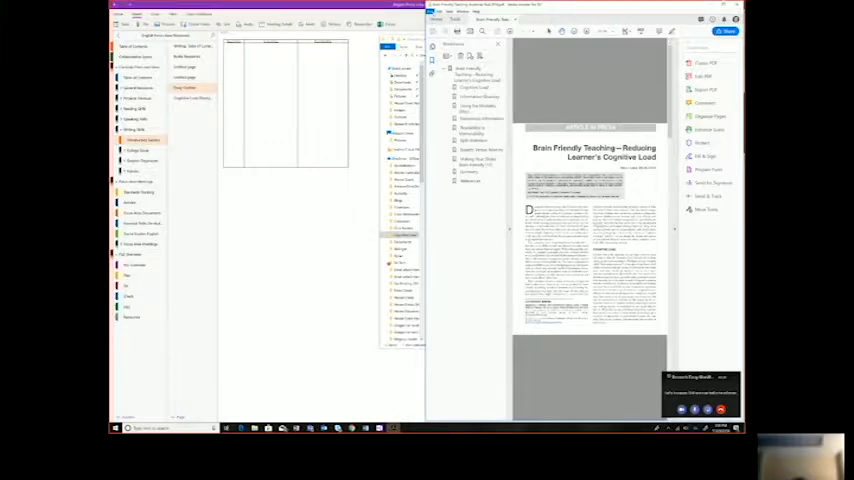
pyautogui.click(436, 12)
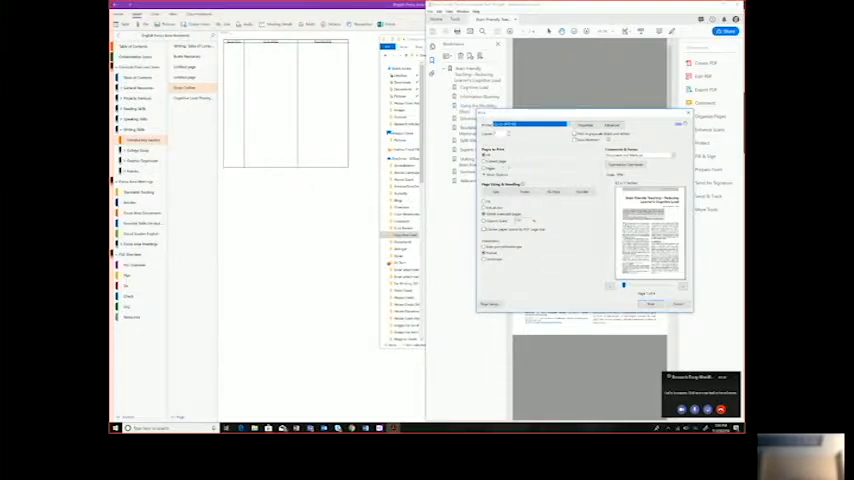
pyautogui.click(530, 126)
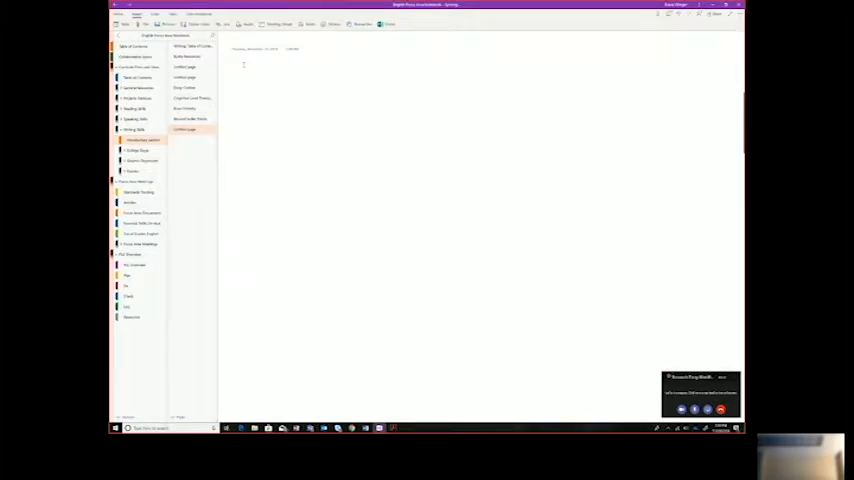
# - Title the new page 'OnePage1' and go to the first article printout page
pyautogui.write('OnePage1')
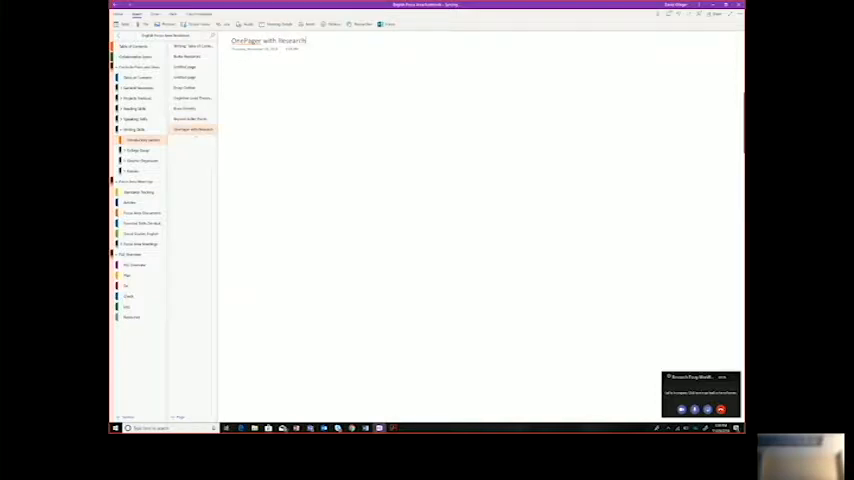
pyautogui.click(188, 108)
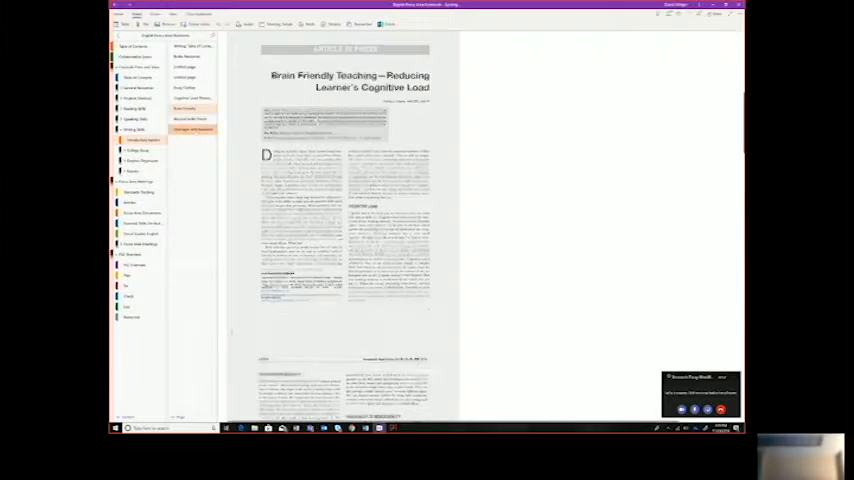
# - Review the Beyond Bullet Points printout page in the page list
pyautogui.click(192, 128)
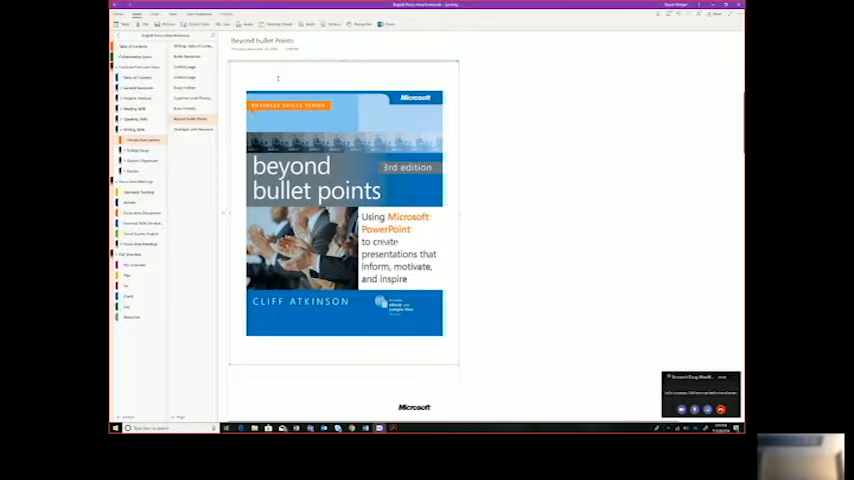
pyautogui.scroll(3)
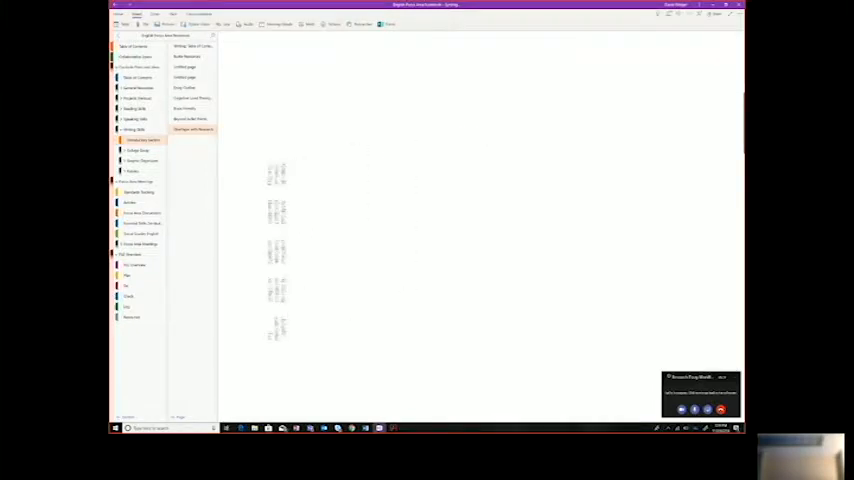
# - Paste the article printout pages in columns side by side onto the one-pager
pyautogui.click(192, 98)
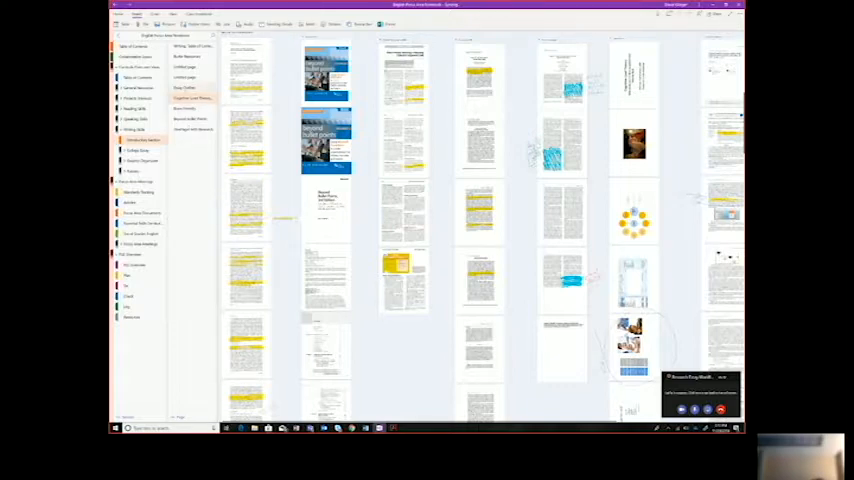
# - Zoom to a highlighted article page beside the Beyond Bullet Points cover
pyautogui.click(190, 88)
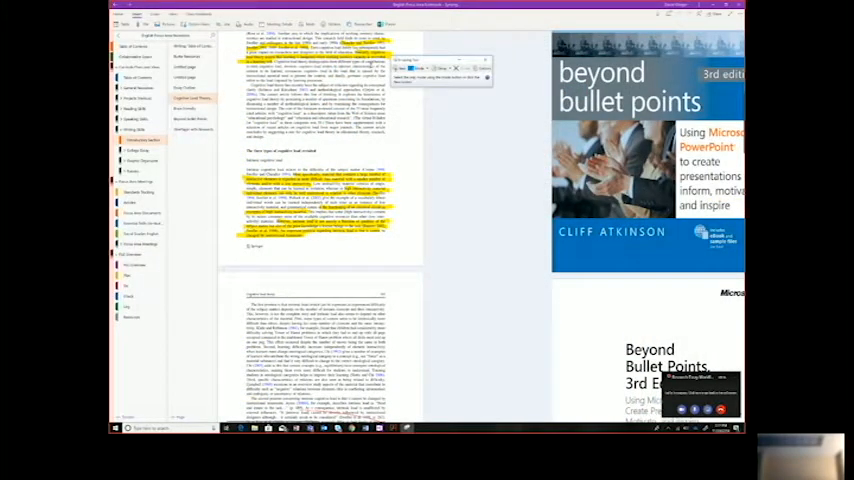
# - Snip the highlighted passage, write a pen note on it, and copy the annotated snip
pyautogui.click(484, 60)
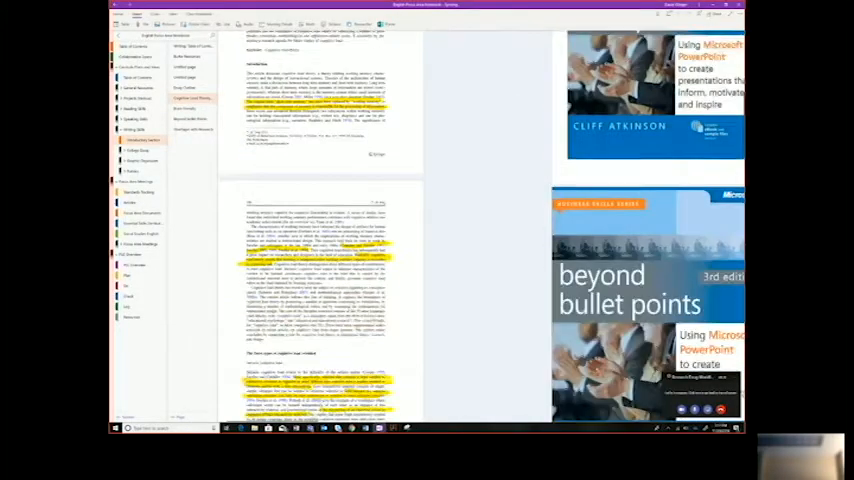
pyautogui.scroll(3)
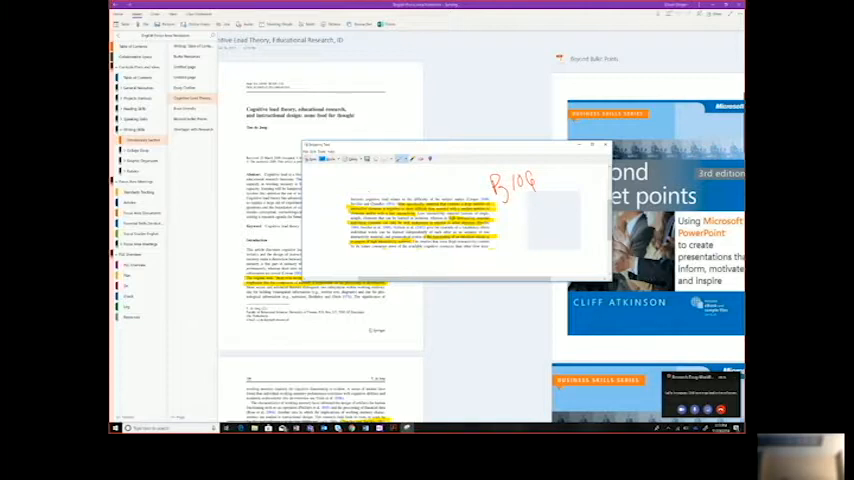
pyautogui.click(168, 16)
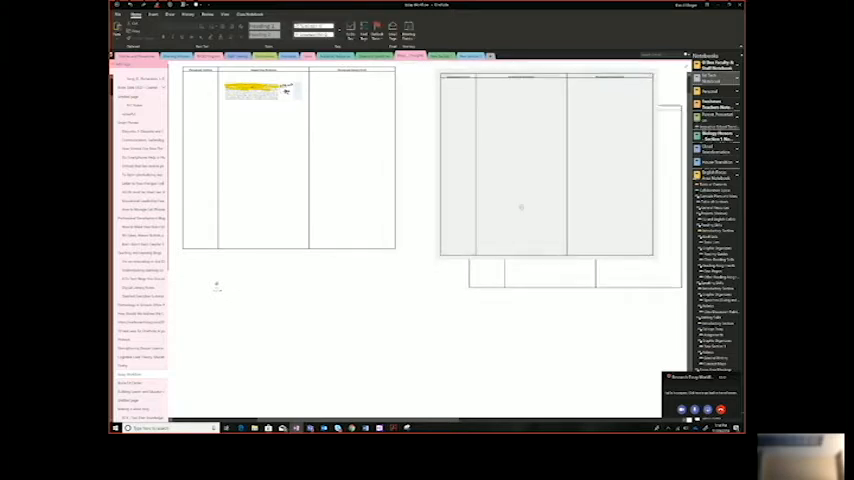
# - Paste the snip into the outline table's first row and bring up the second table's options
pyautogui.rightClick(520, 208)
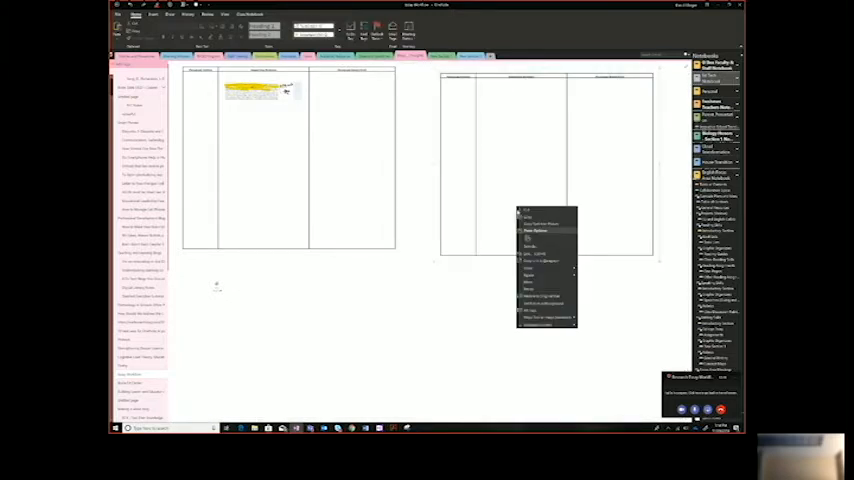